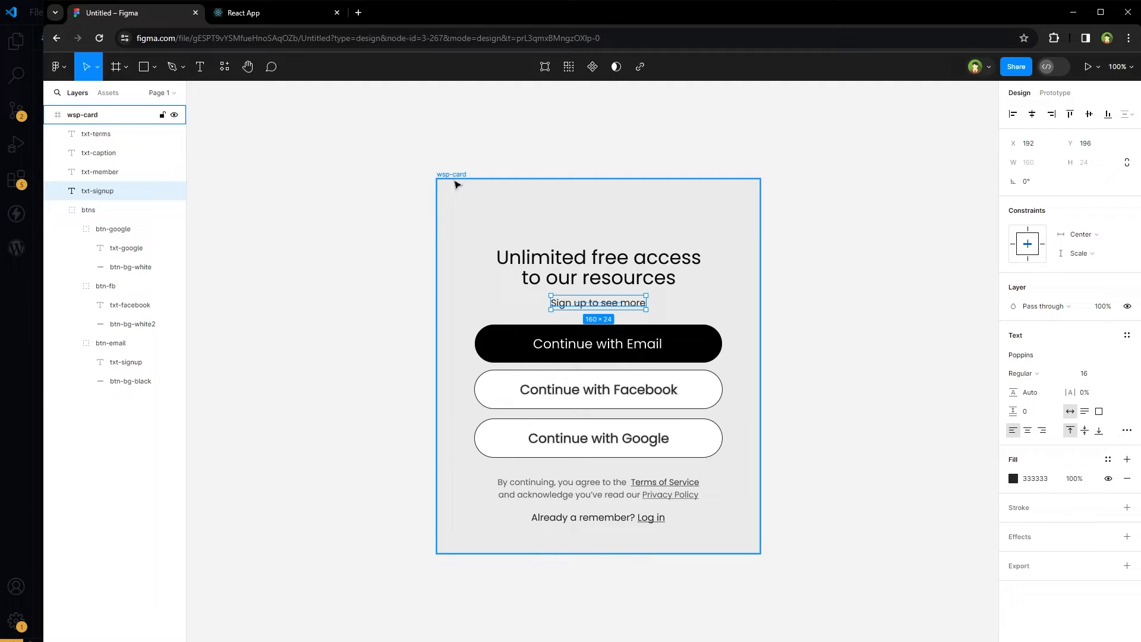
Step: Drill into the wsp-card frame down to the btn-google button group in the layers
click(82, 114)
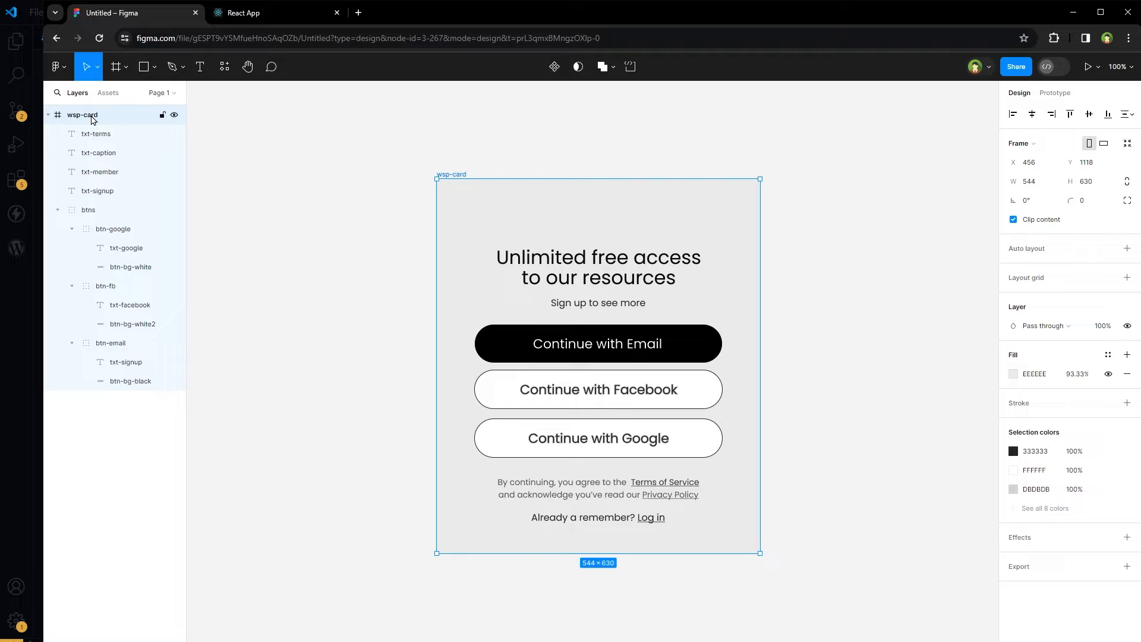
click(100, 171)
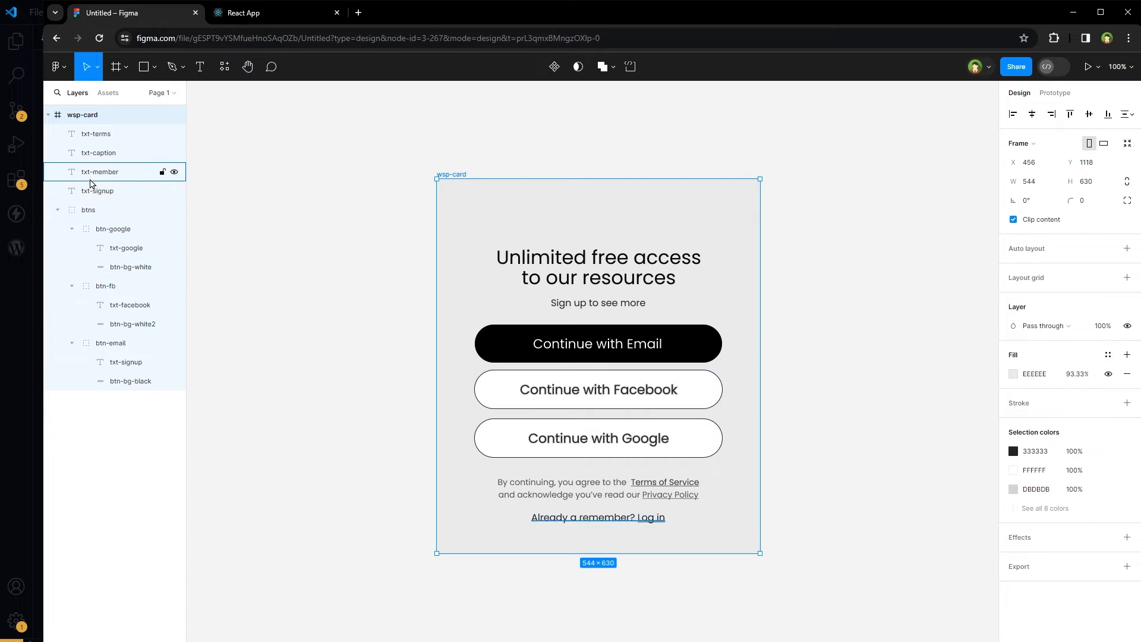
click(88, 209)
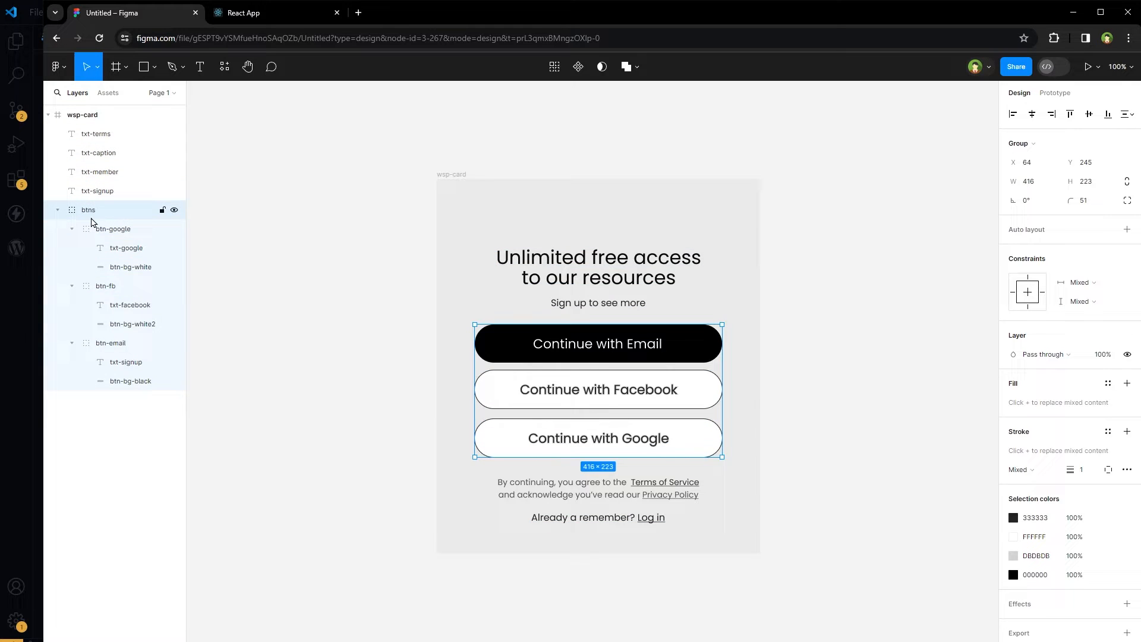
click(113, 229)
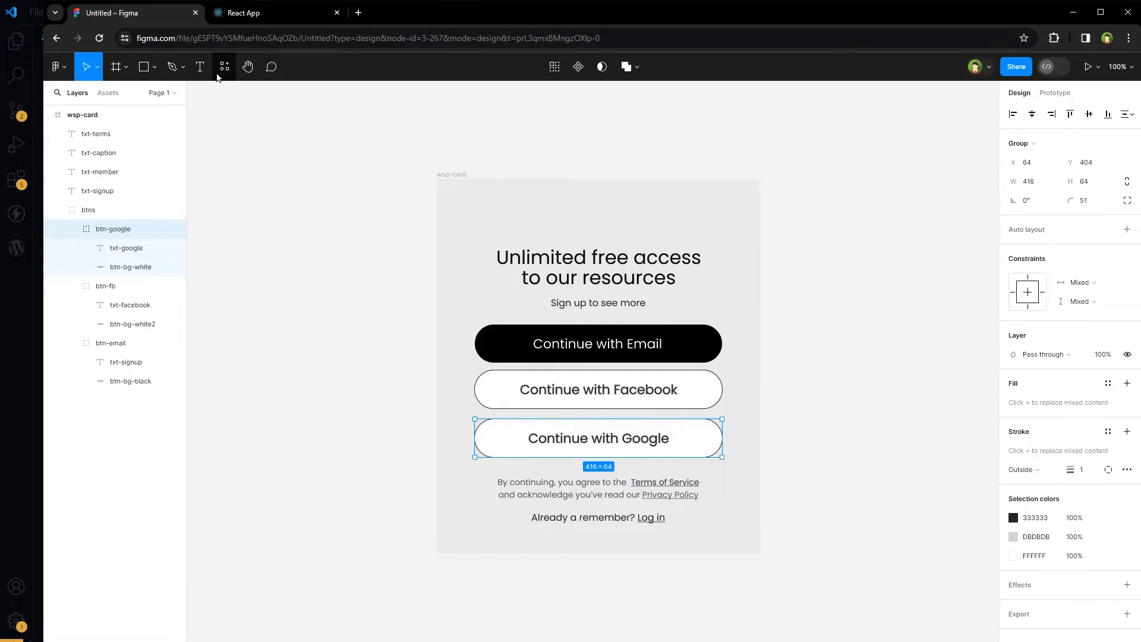
Step: Find 'figma to code' in the plugins list and run the Figma to Code plugin
click(225, 67)
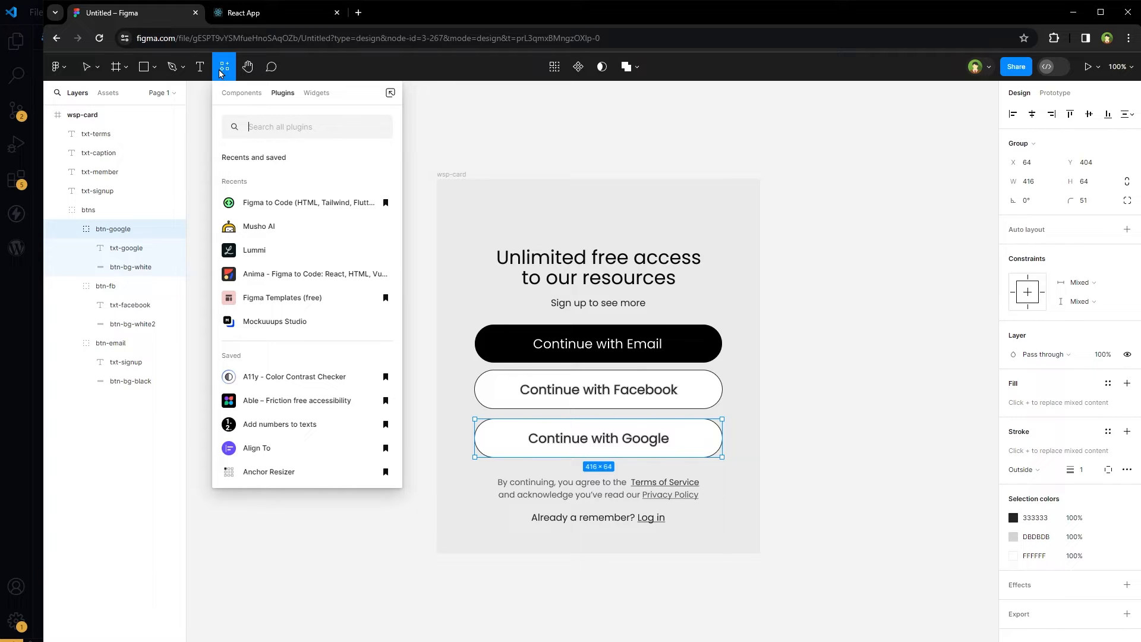
text(fi)
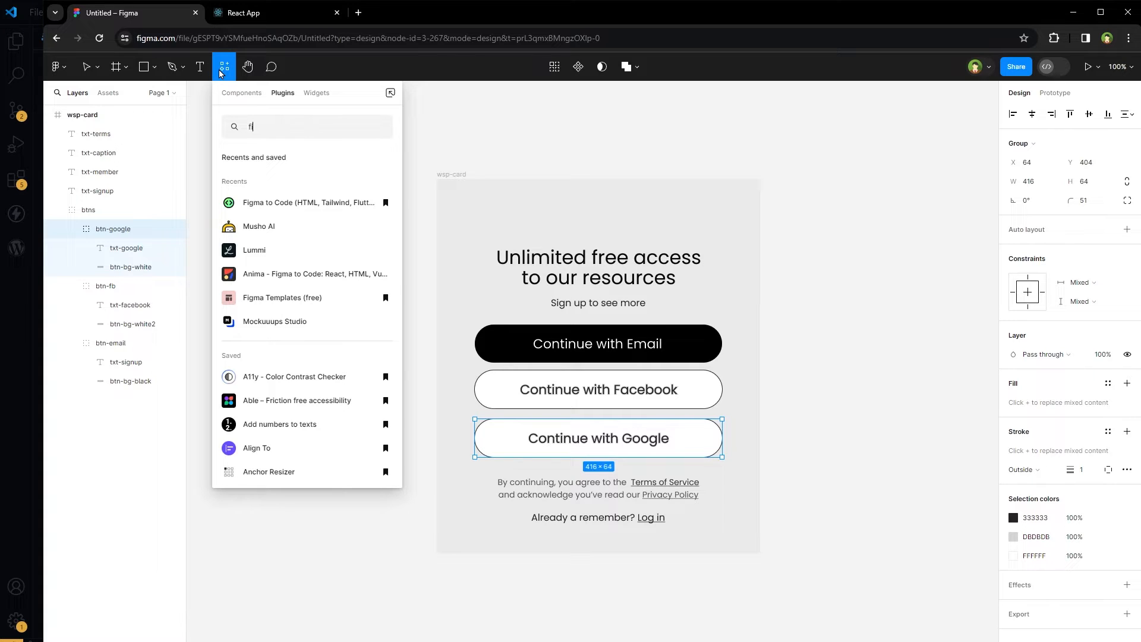
text(igma to code)
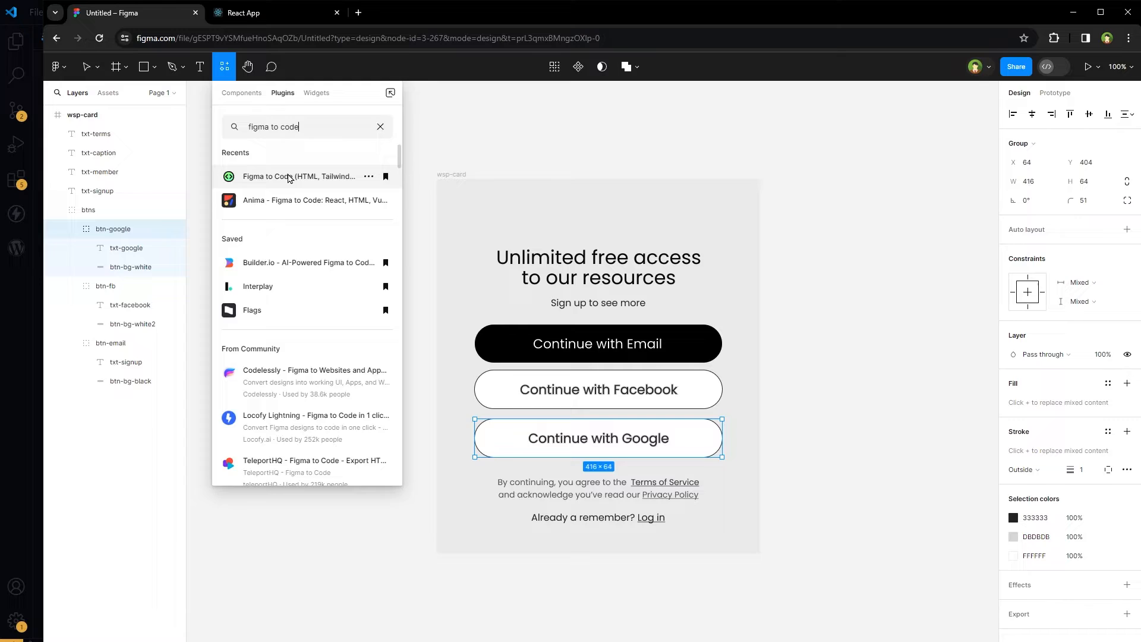
click(299, 176)
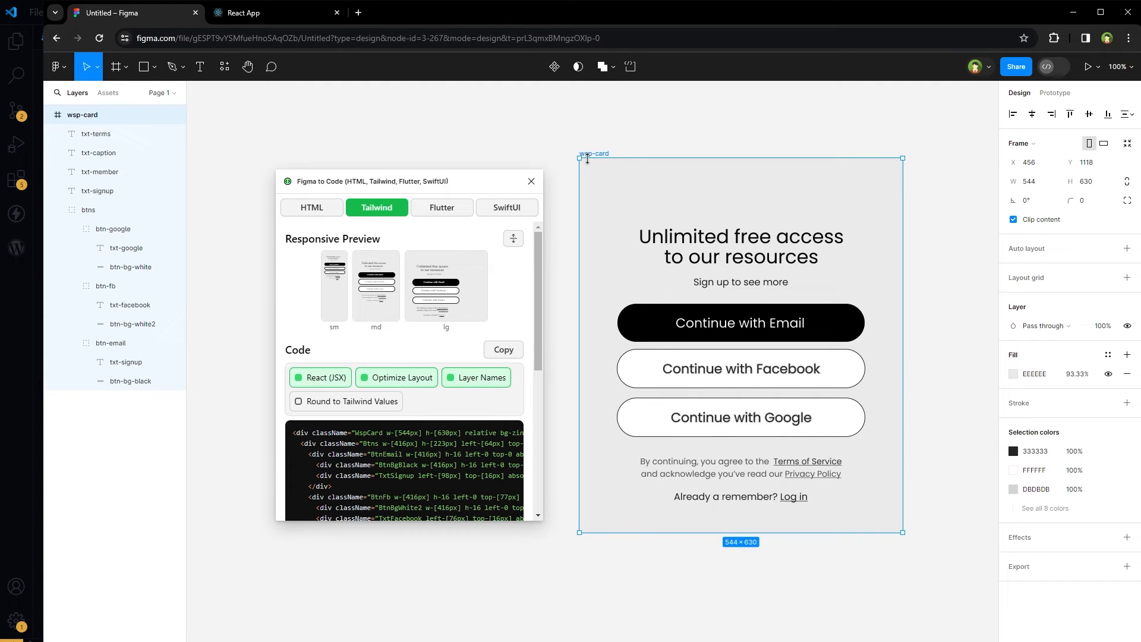
mouse_move(598, 179)
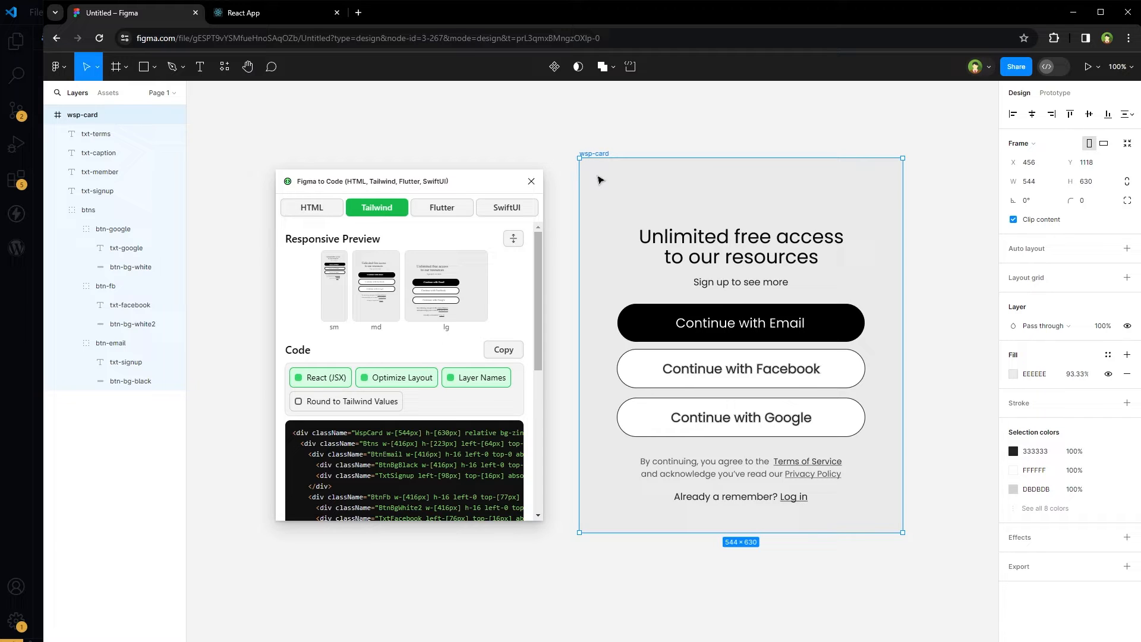
Step: Keep React JSX output on and switch the generated code to HTML with inline styles
click(320, 377)
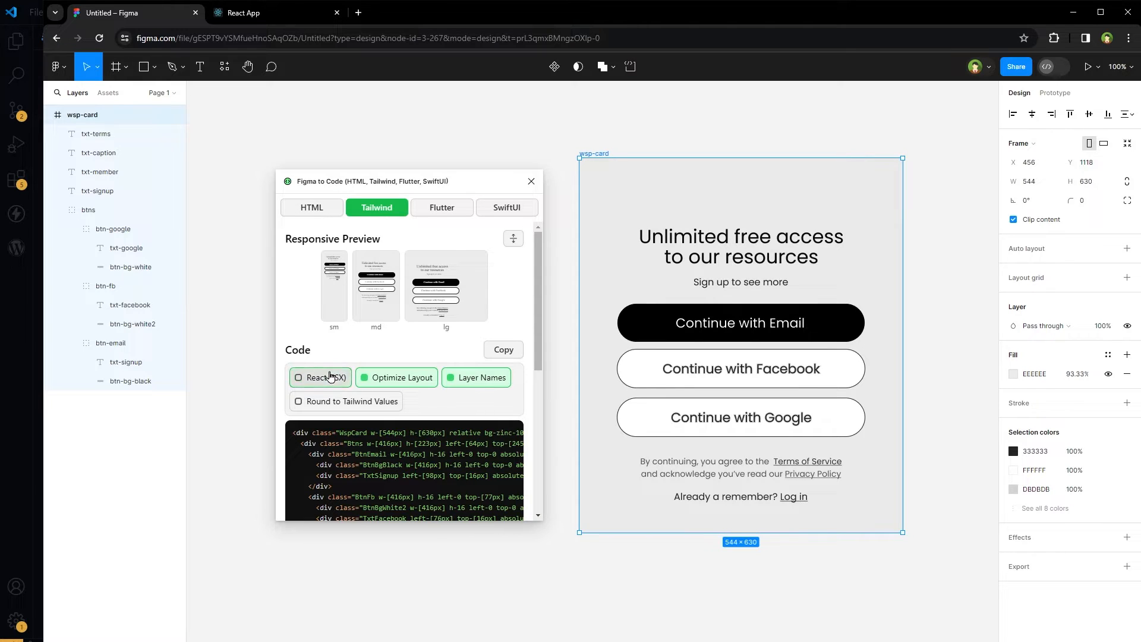
click(297, 377)
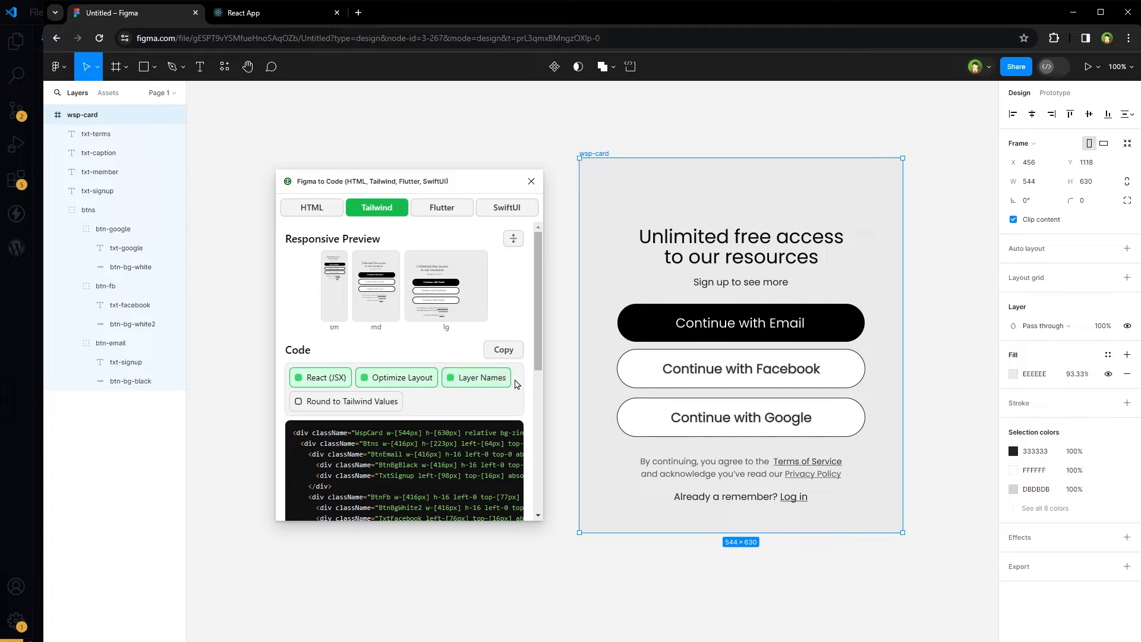
click(312, 207)
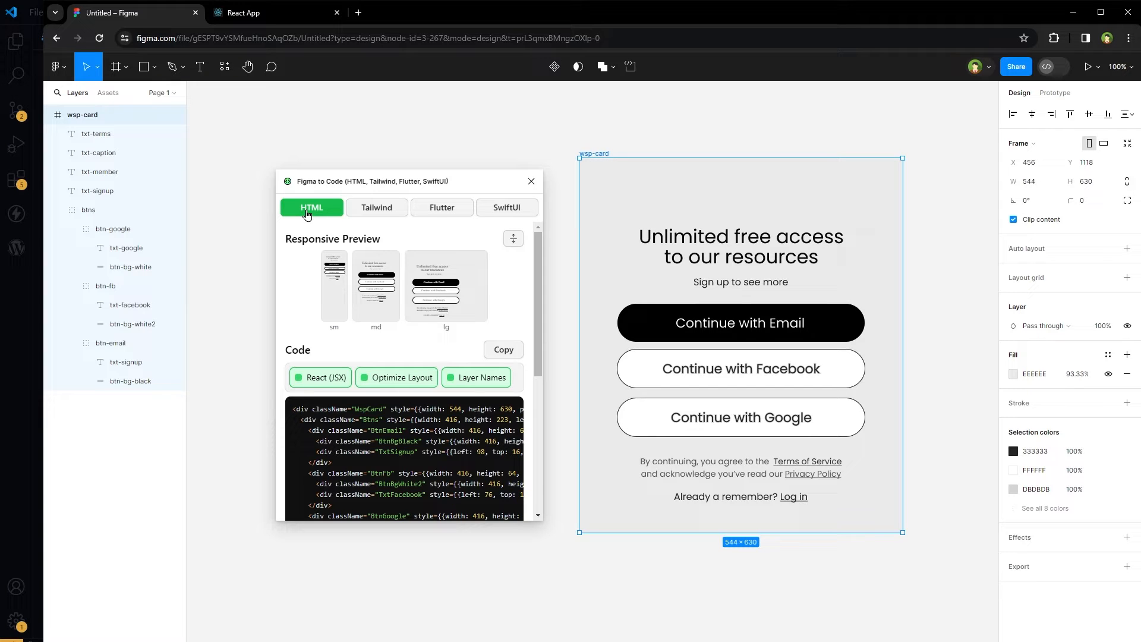
click(376, 206)
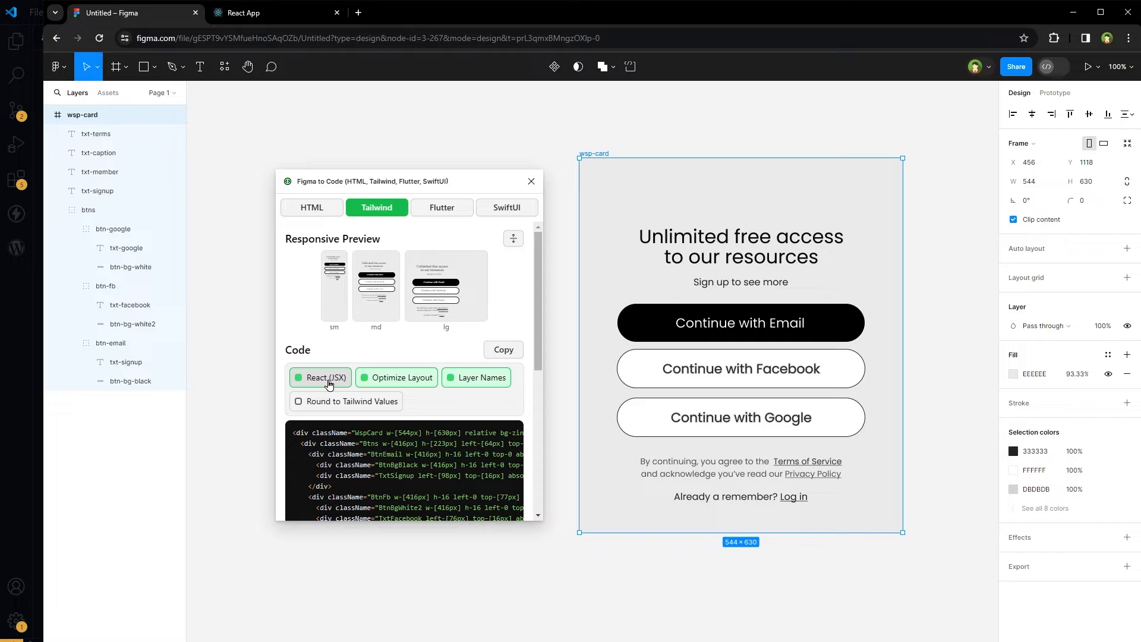
click(311, 206)
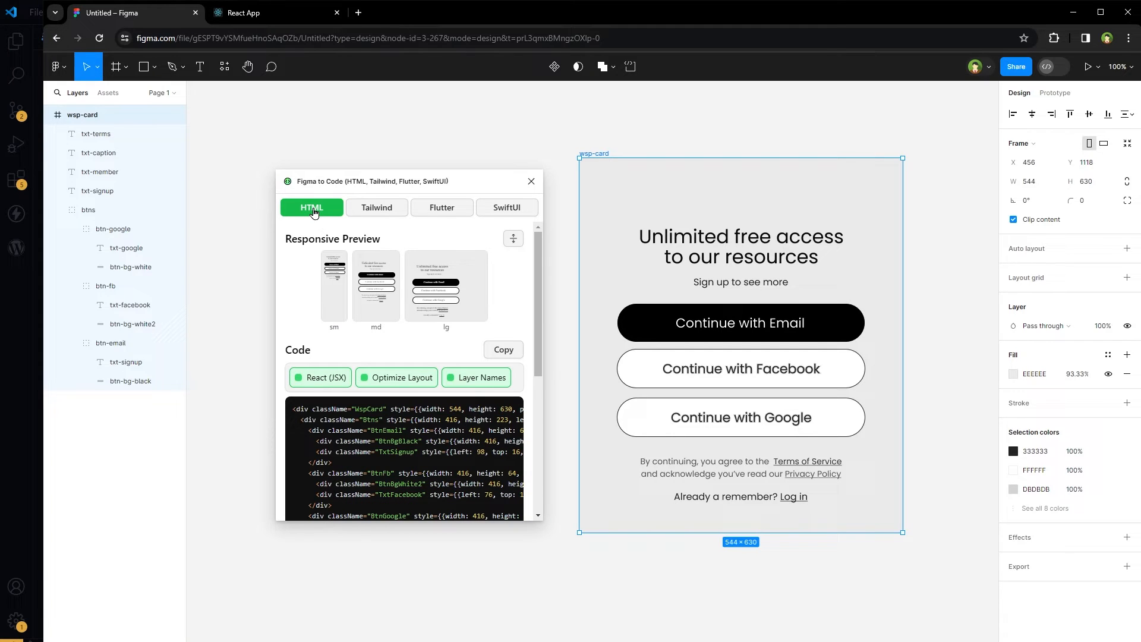
mouse_move(366, 252)
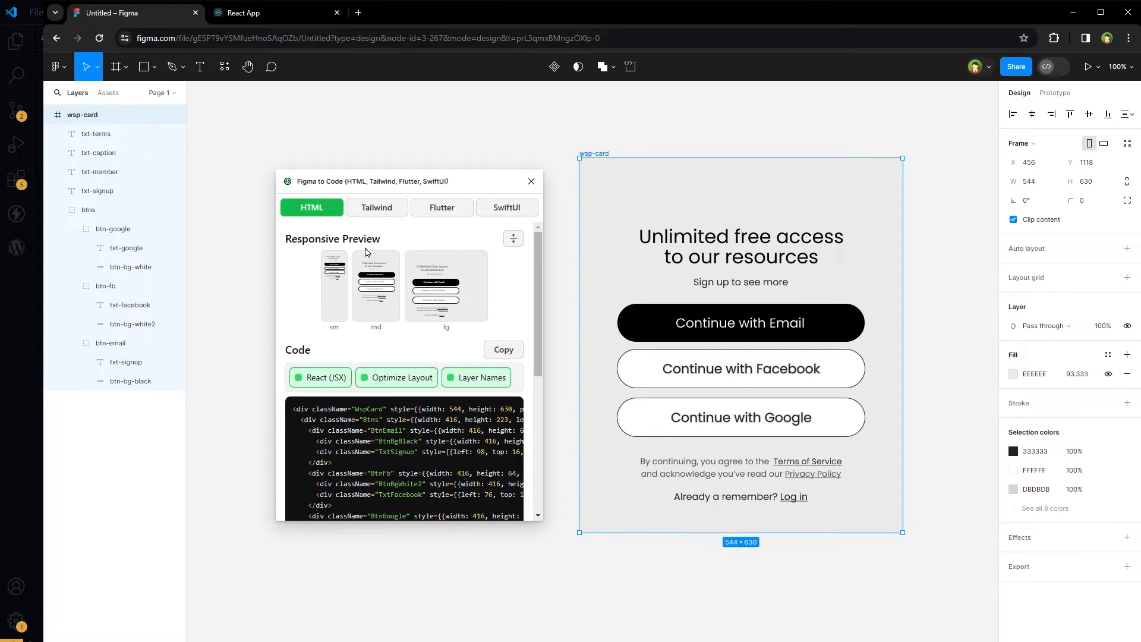
mouse_move(390, 356)
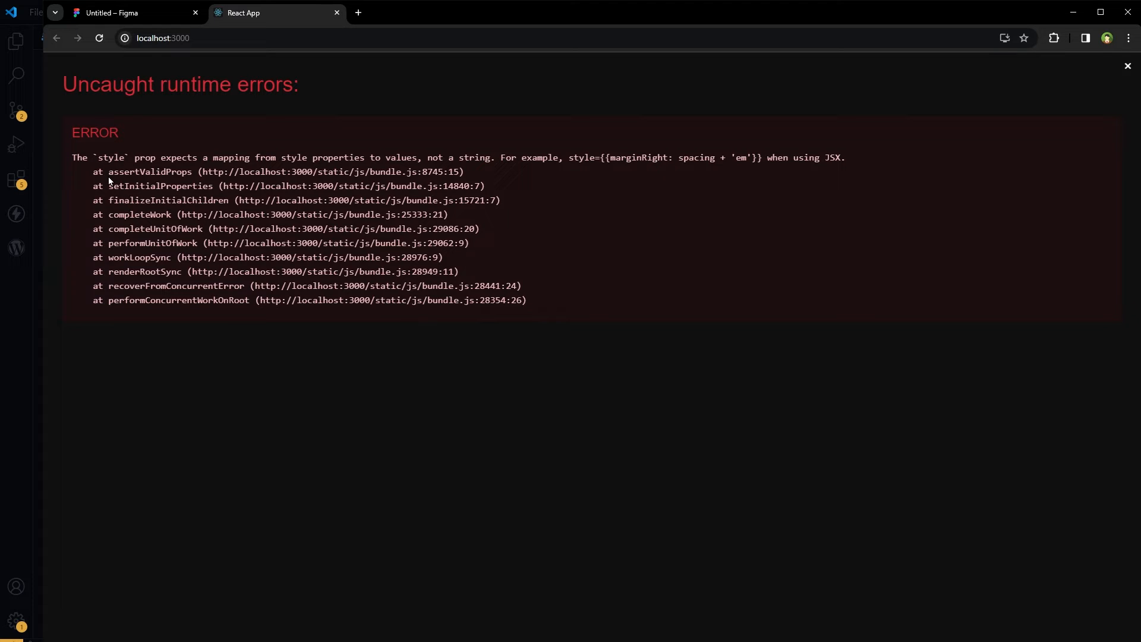
Step: Highlight the style-prop runtime error message in the browser
drag(89, 157, 205, 157)
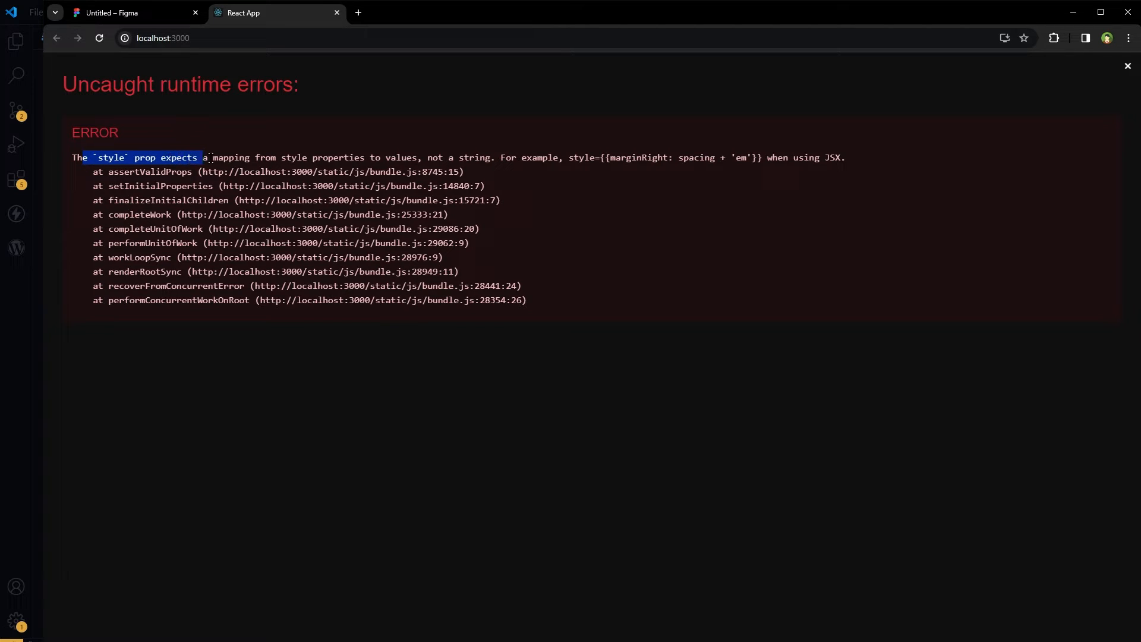
drag(205, 157, 410, 157)
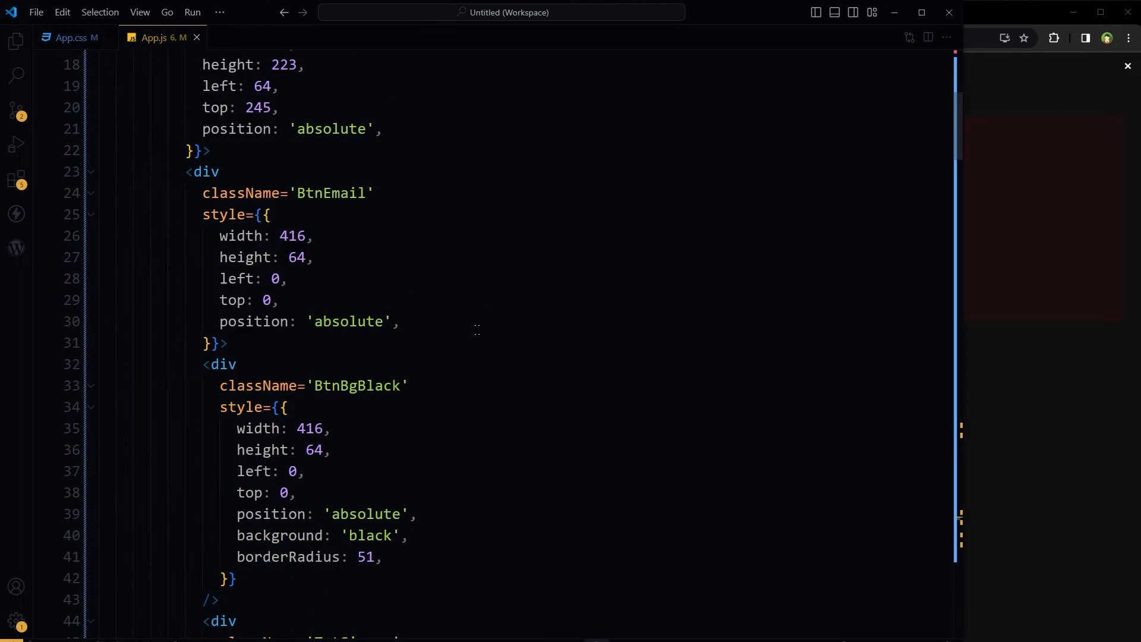
Step: Scroll through the pasted JSX in App.js
scroll(down, 3)
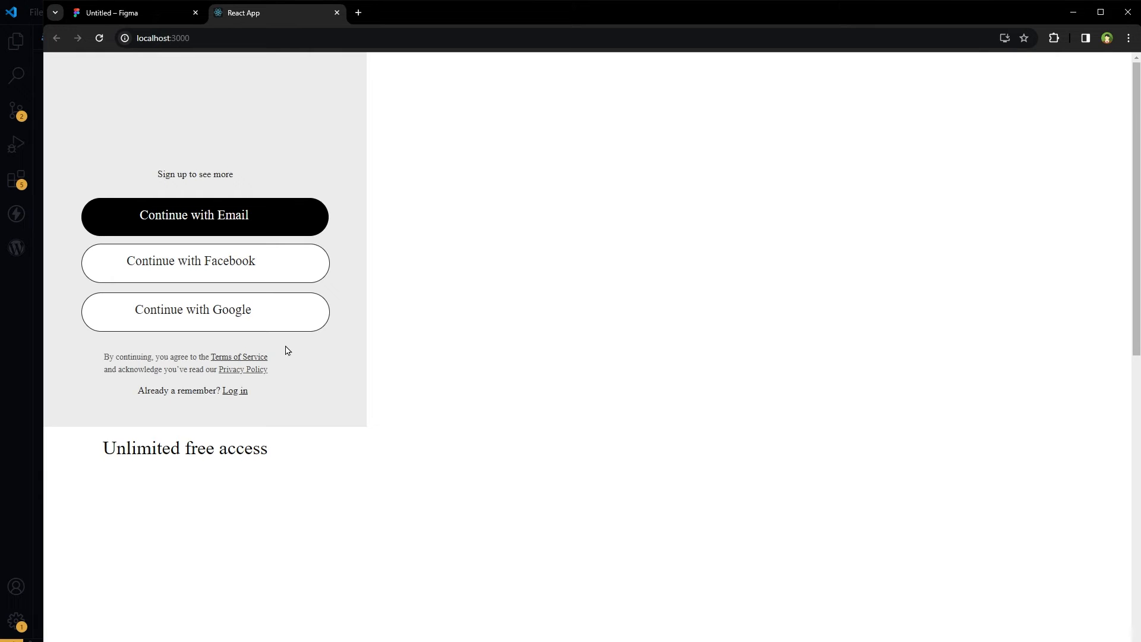
mouse_move(413, 385)
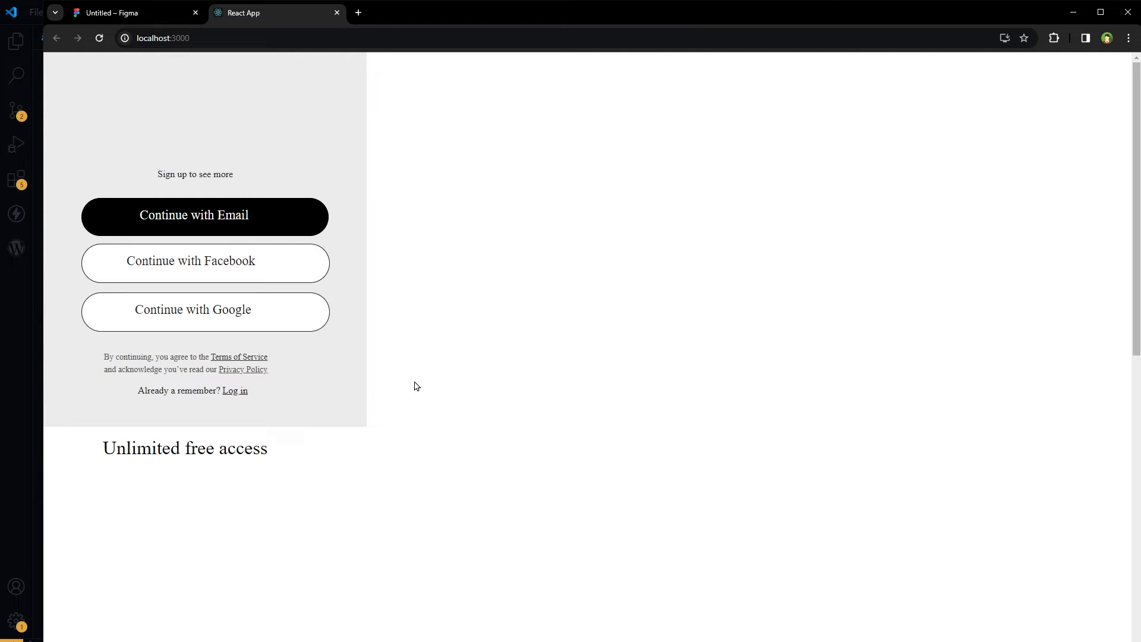
mouse_move(909, 301)
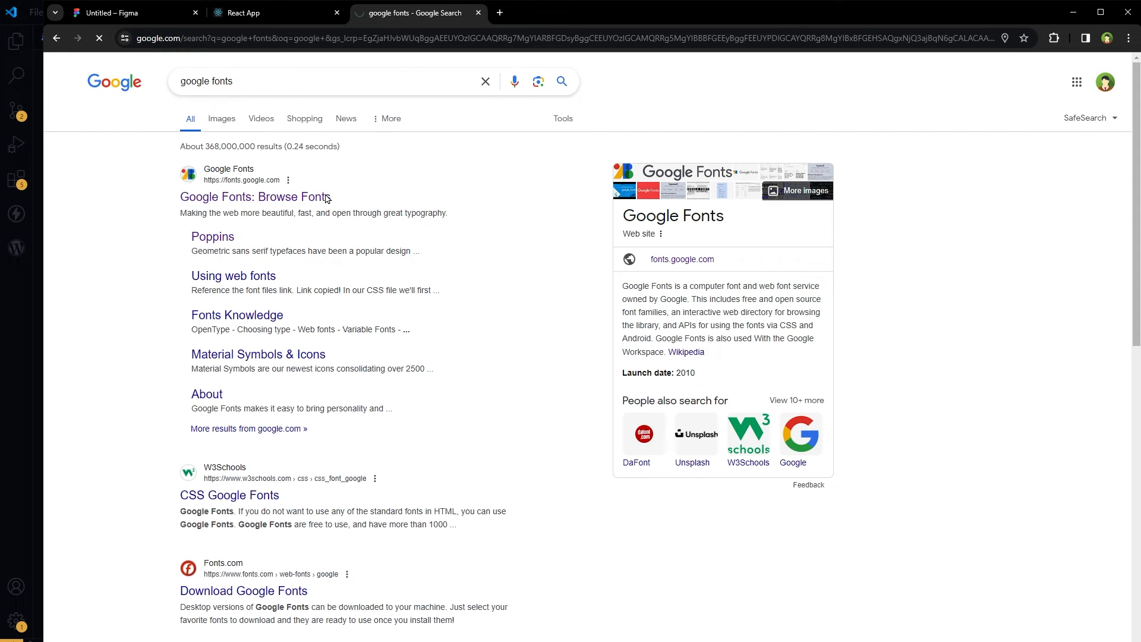
Step: Find Poppins on Google Fonts, add it with Get font, and show its embed code
click(254, 196)
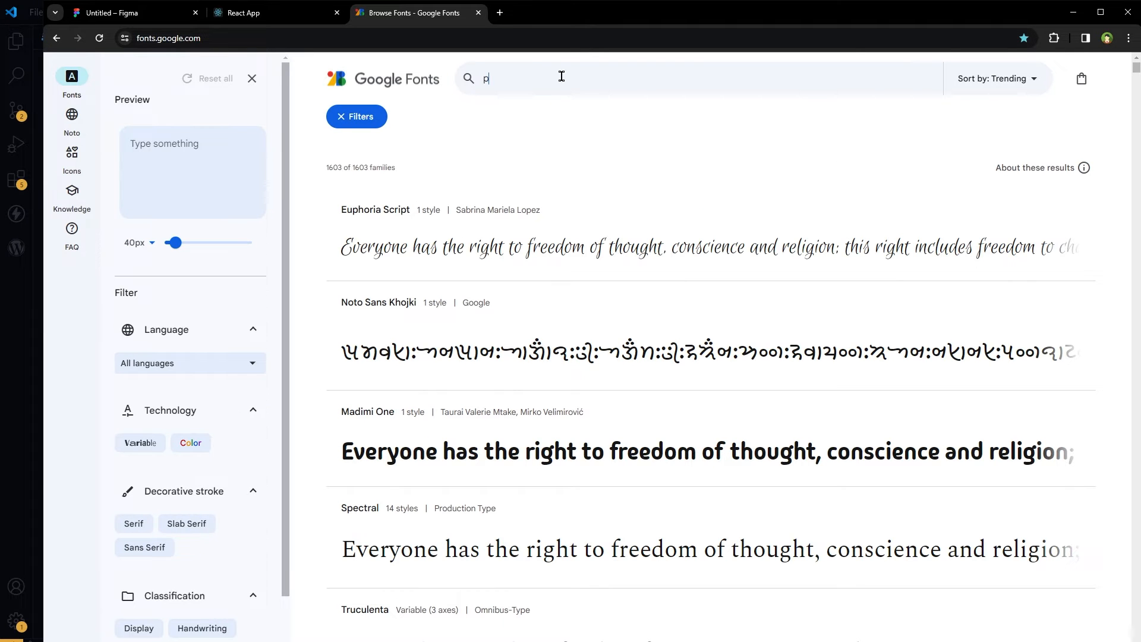
text(oppins)
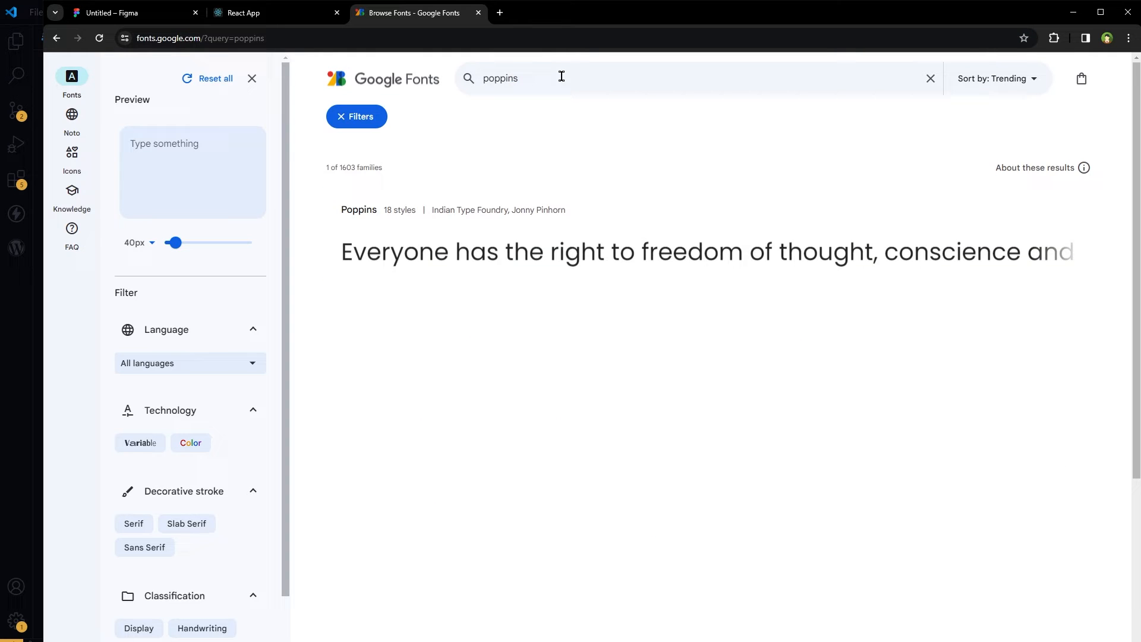
click(359, 209)
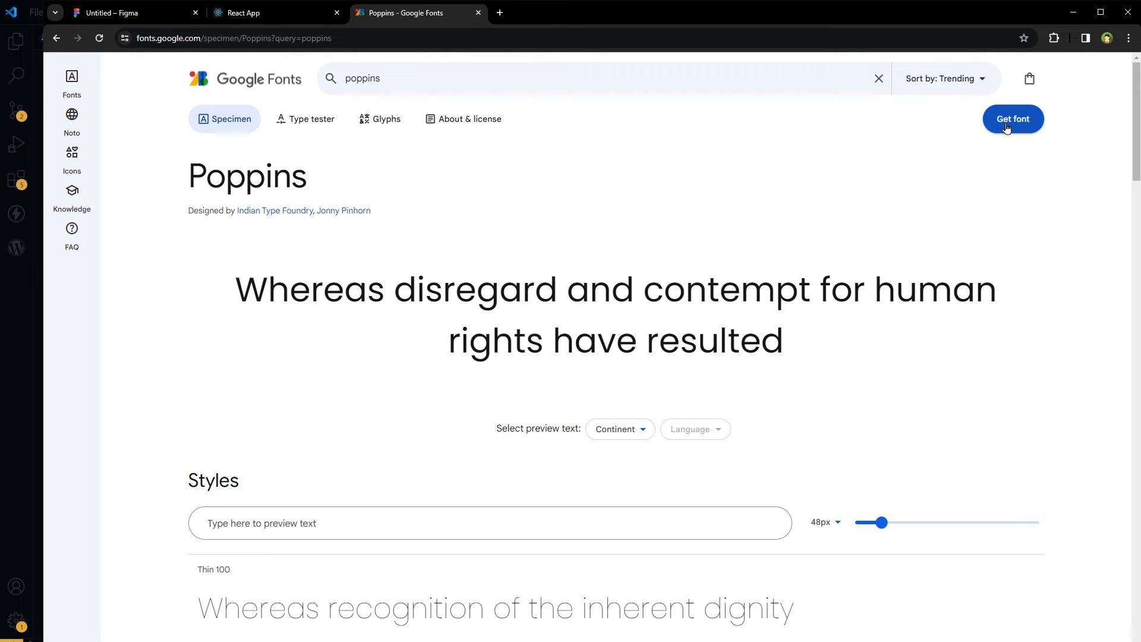
click(1011, 118)
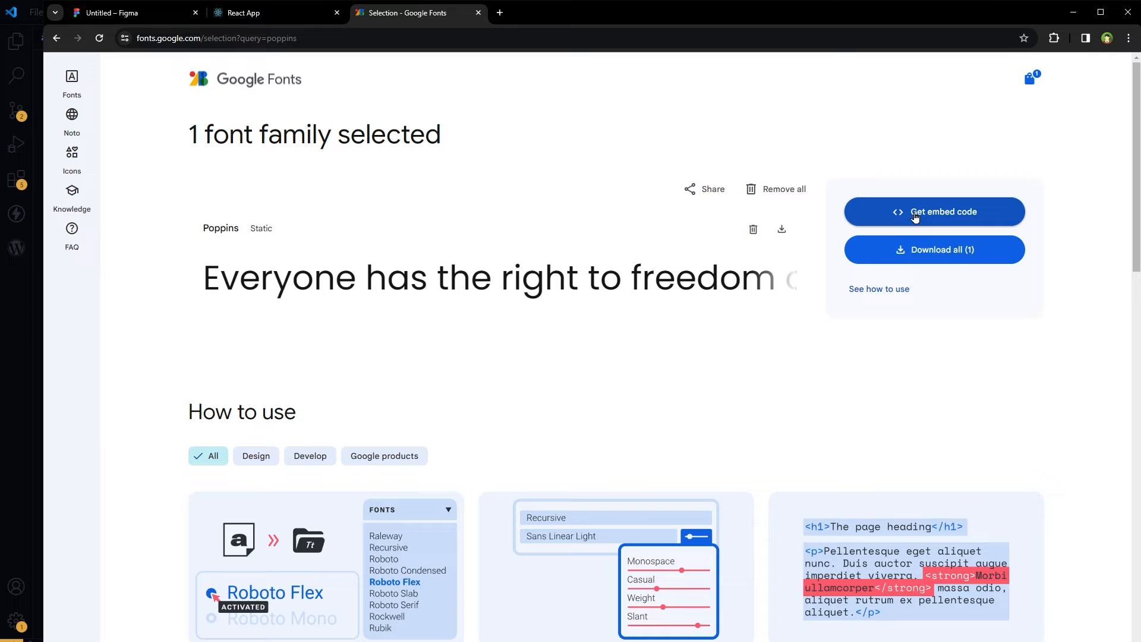
click(934, 211)
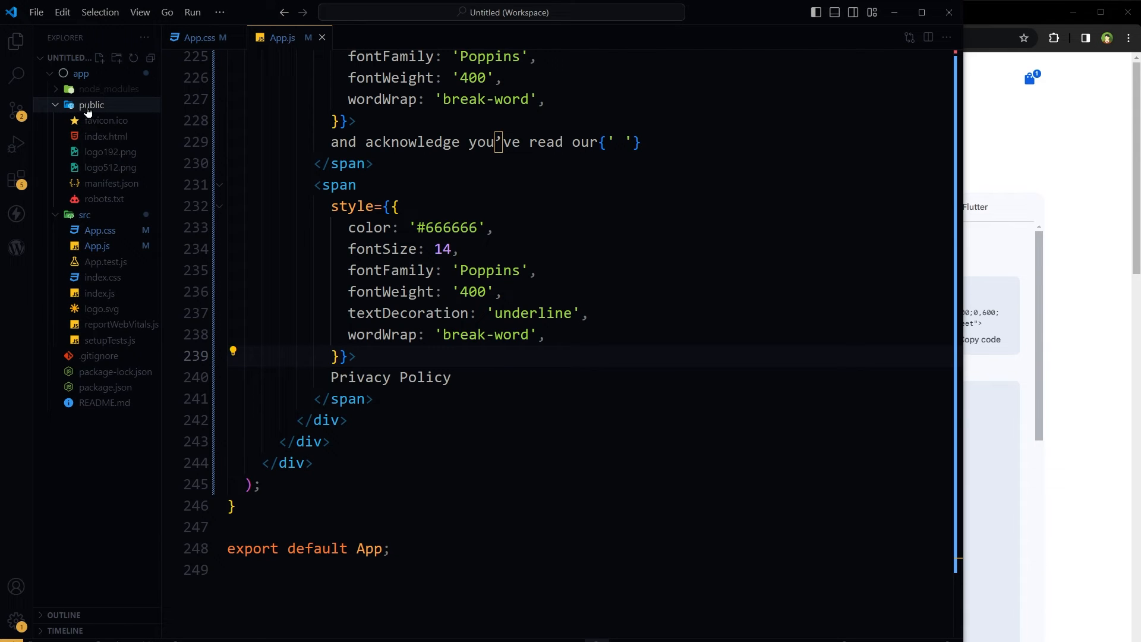
Step: Add the fonts.googleapis.com preconnect link tag to the head of public/index.html
click(106, 135)
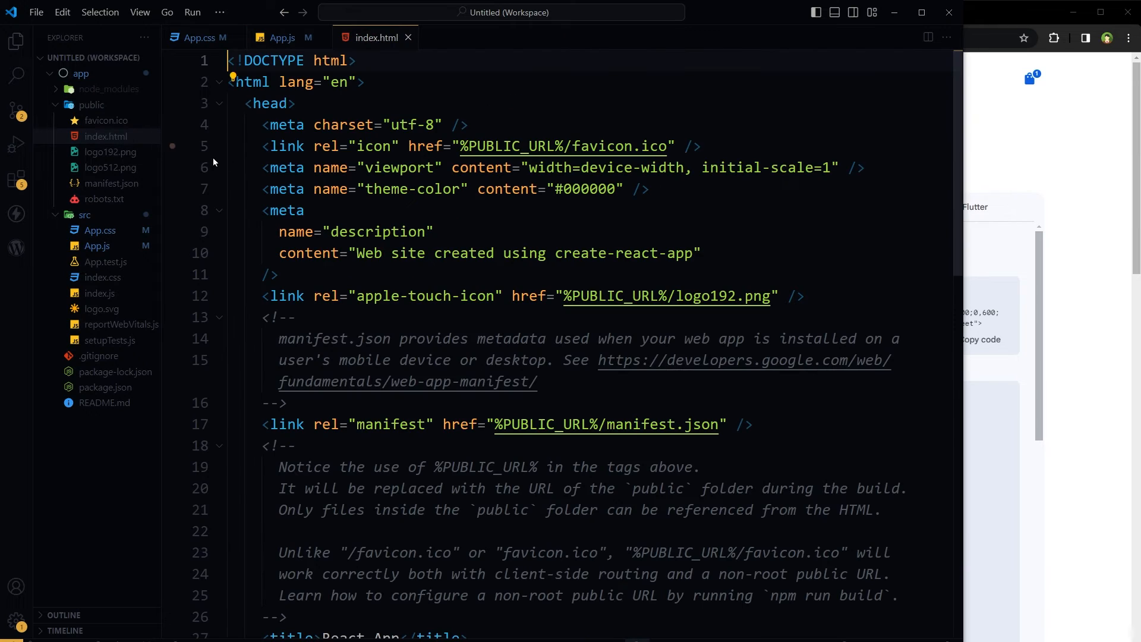
mouse_move(665, 296)
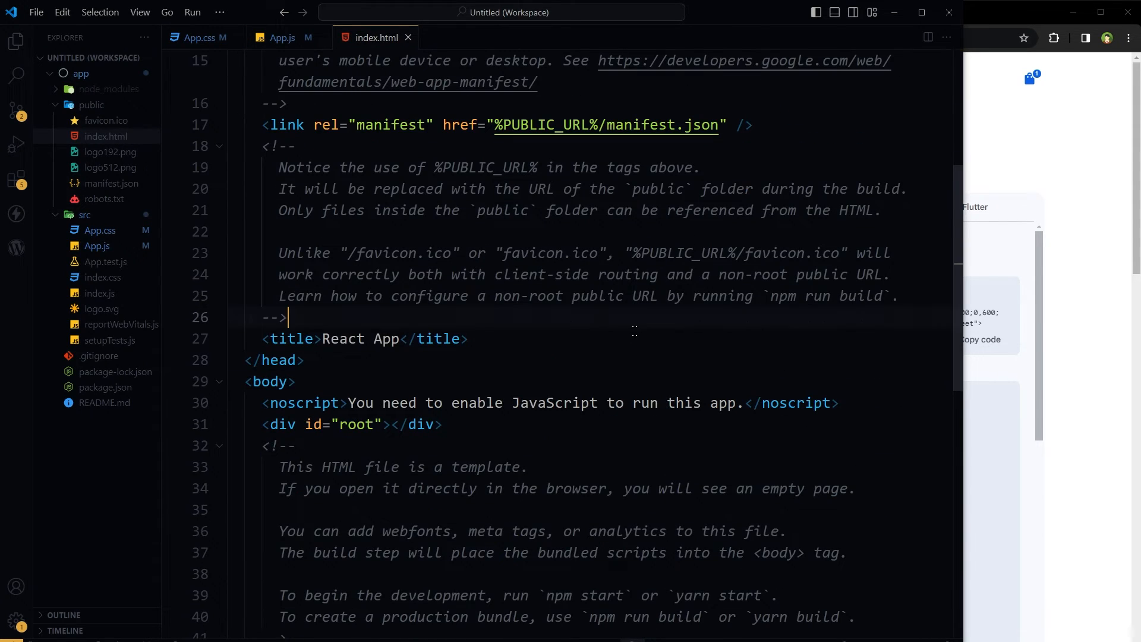
text(<link rel="preconnect" href="https://fonts.googleapis.com">)
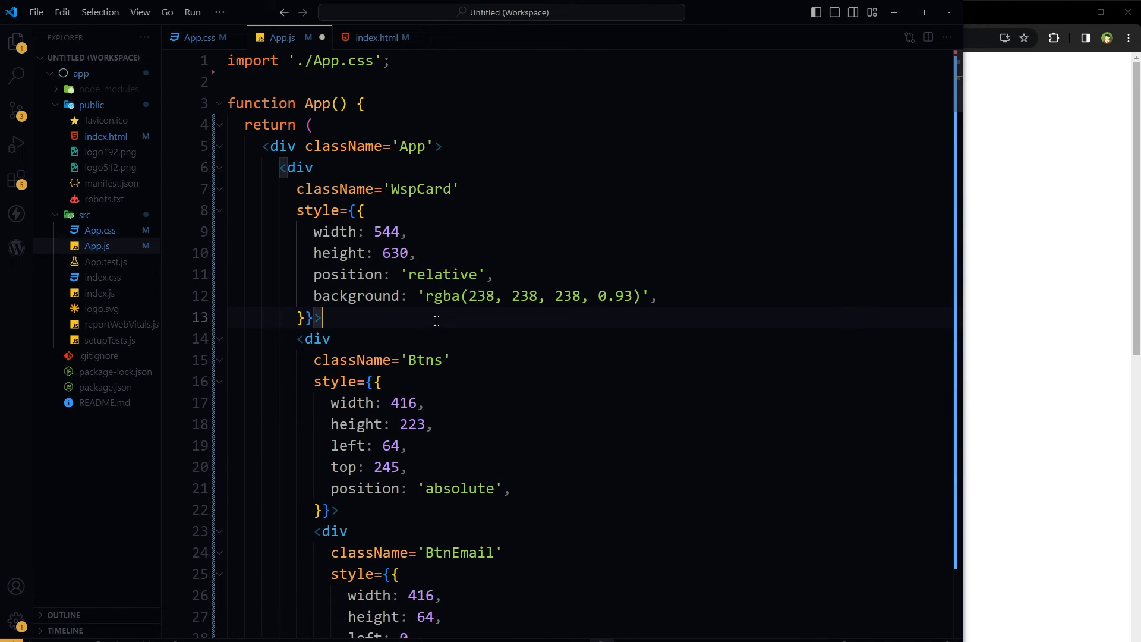
Step: Change the TxtCaption style to top 100 and lineHeight 1 in App.js
scroll(down, 3)
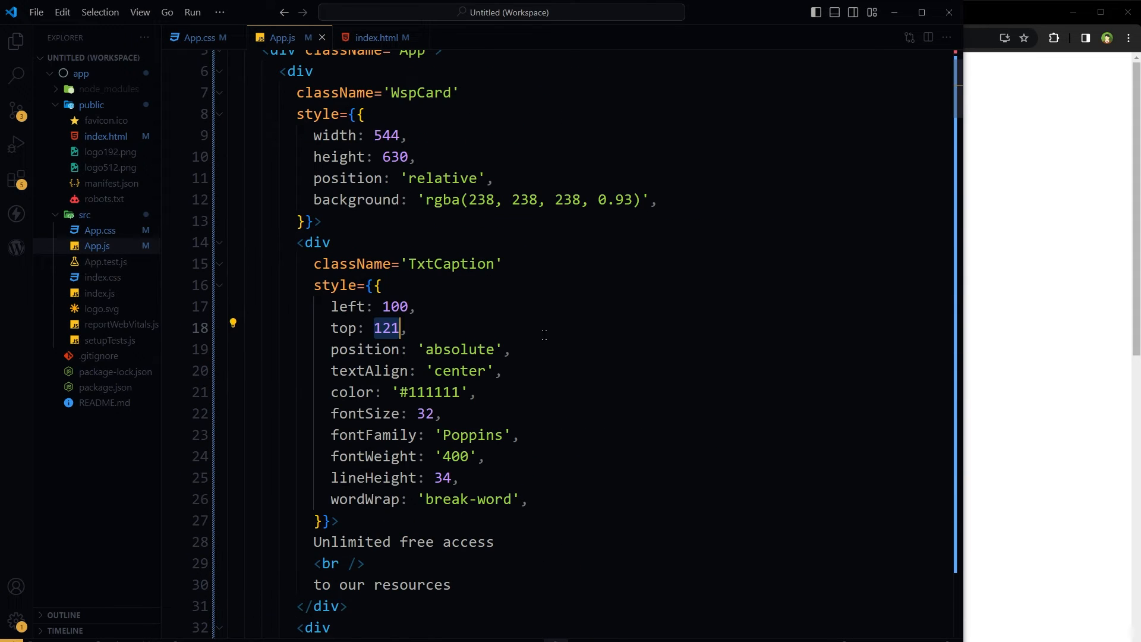
text(0)
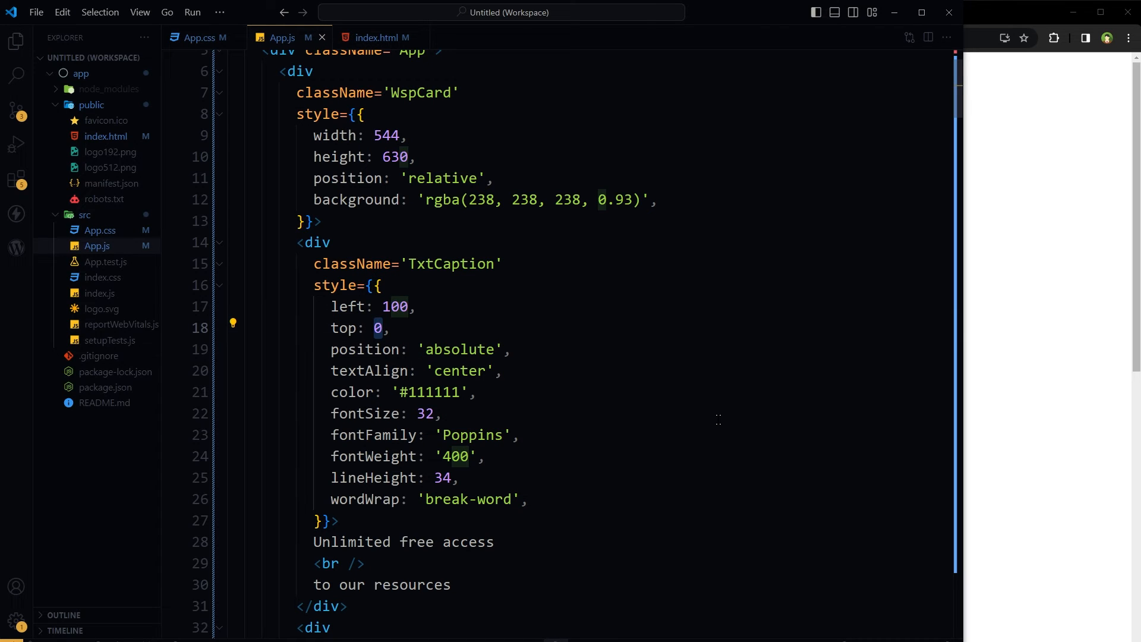
text(10)
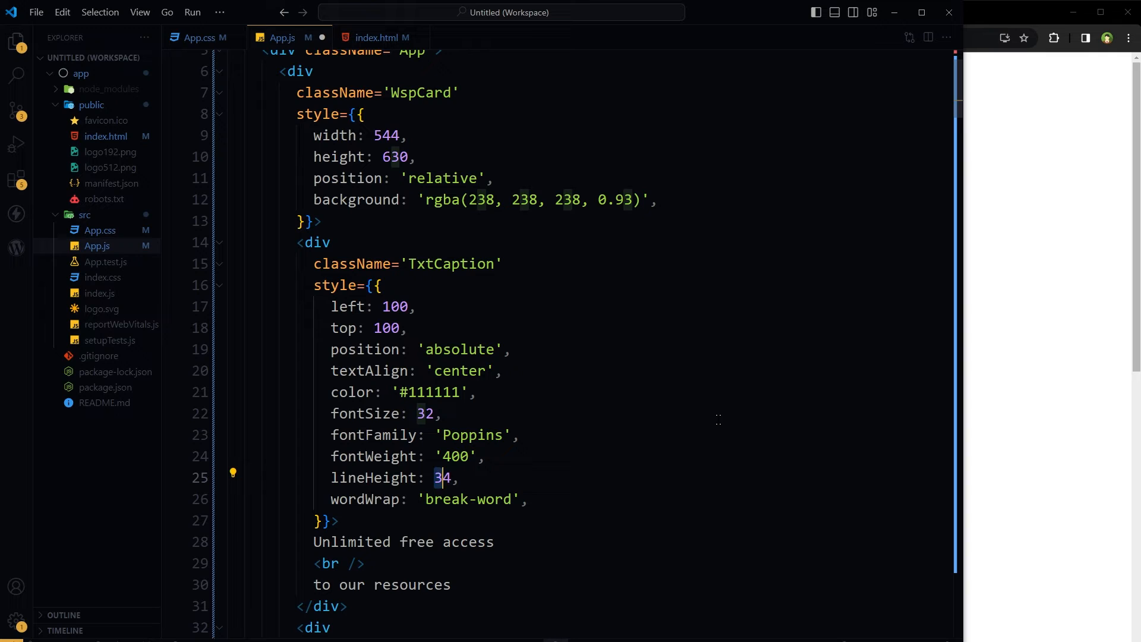
text(1)
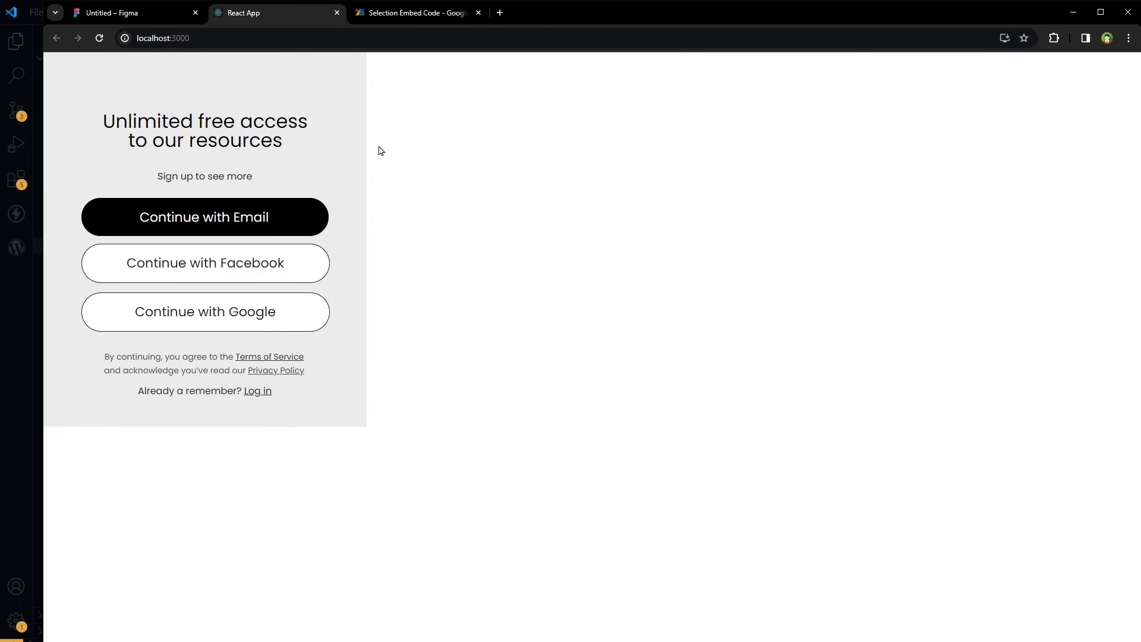
Step: Switch to the React App tab to view the card rendered in Poppins
click(134, 12)
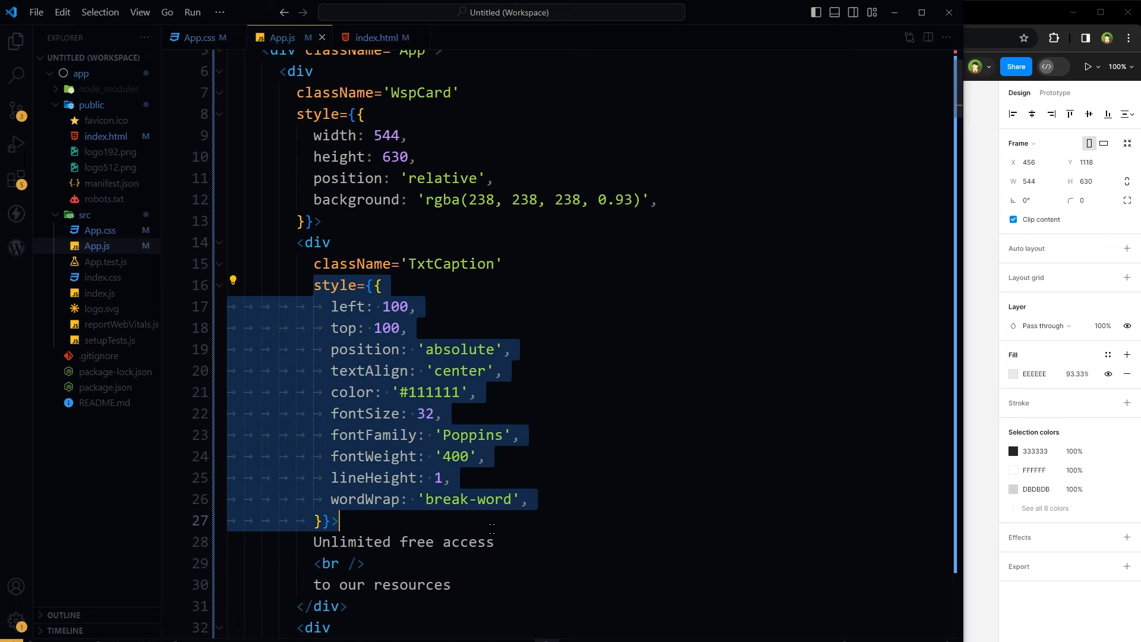
click(316, 519)
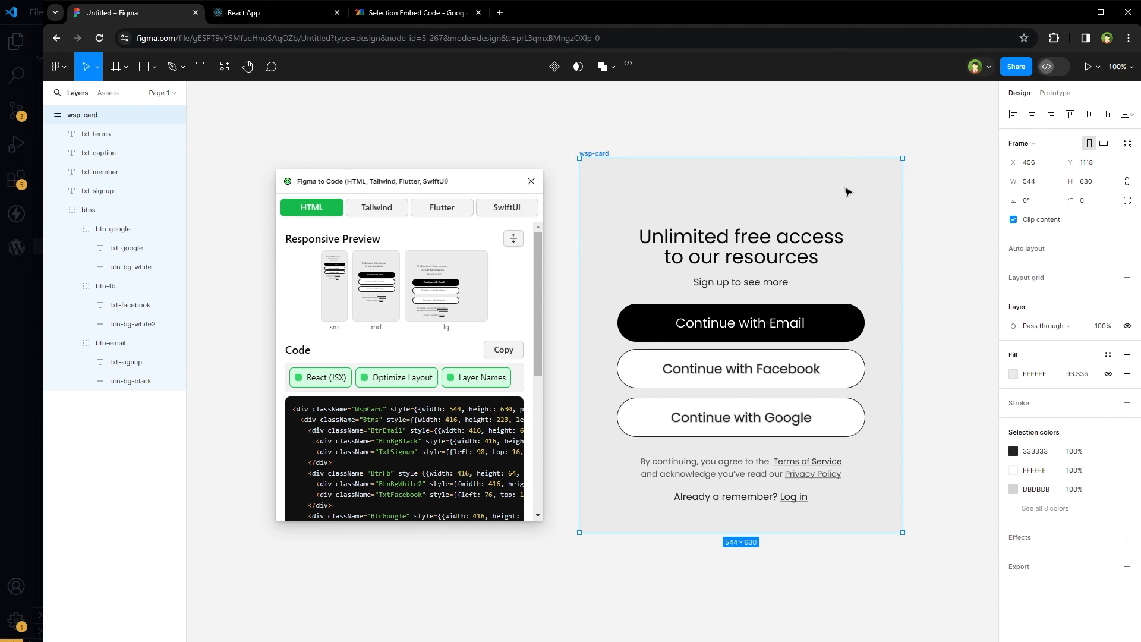
mouse_move(407, 278)
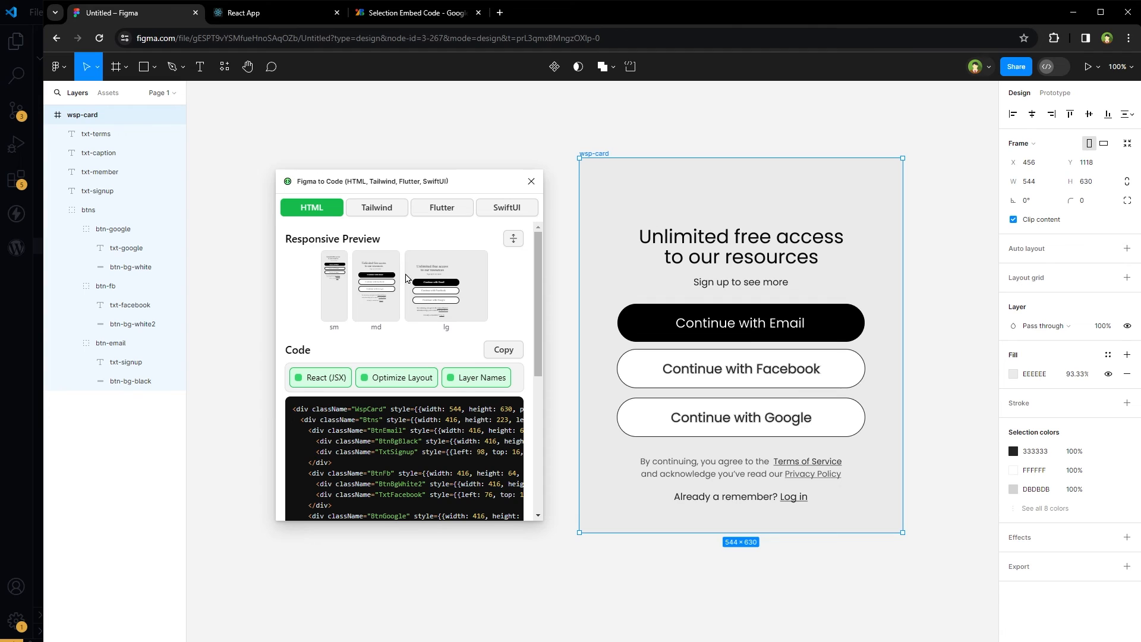
Step: Select the btn-email button group in the Layers panel
click(110, 342)
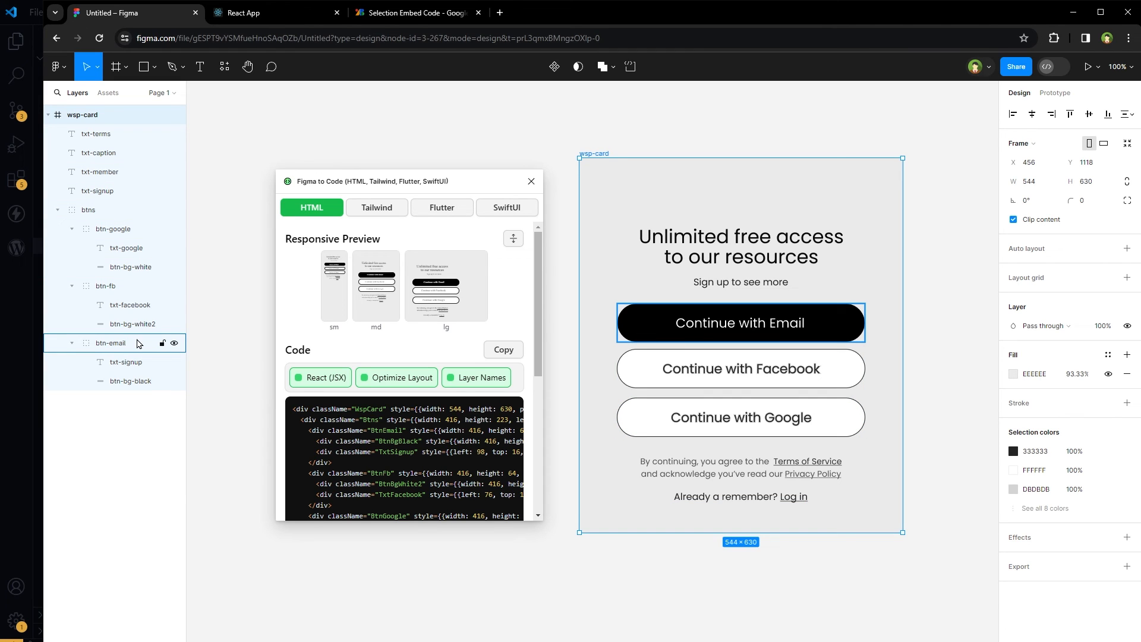